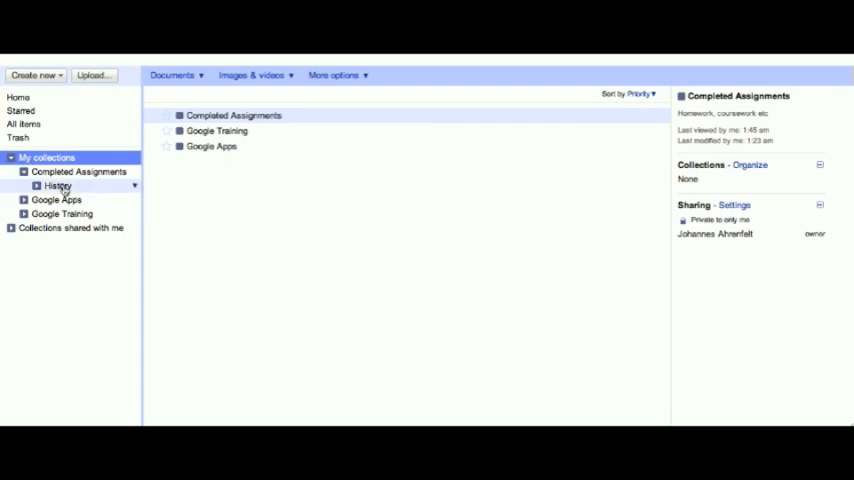
Open the History collection and bring up its sharing settings.
click(58, 186)
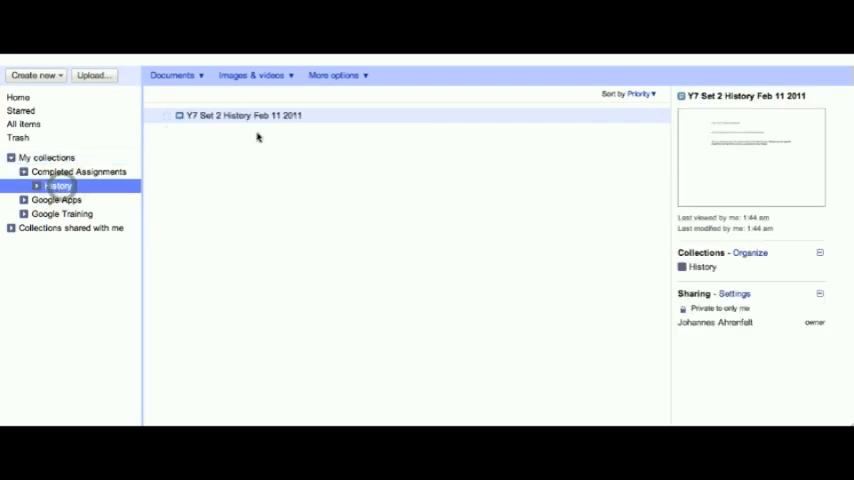
double_click(244, 115)
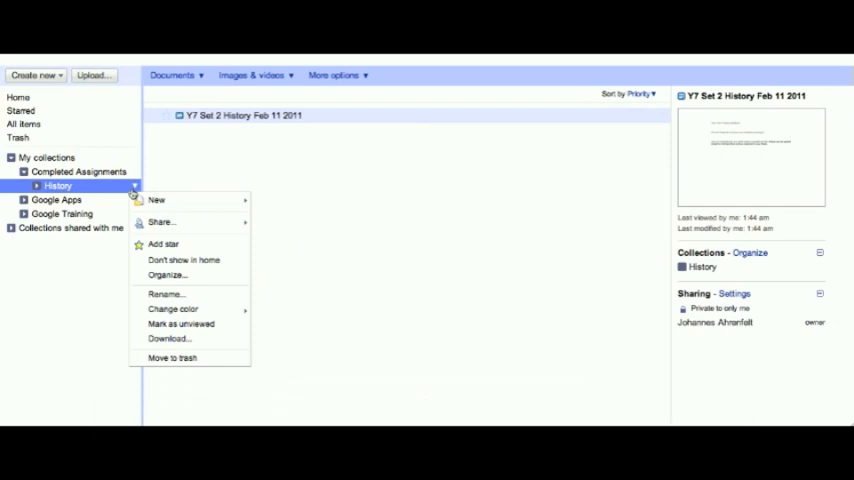
mouse_move(160, 222)
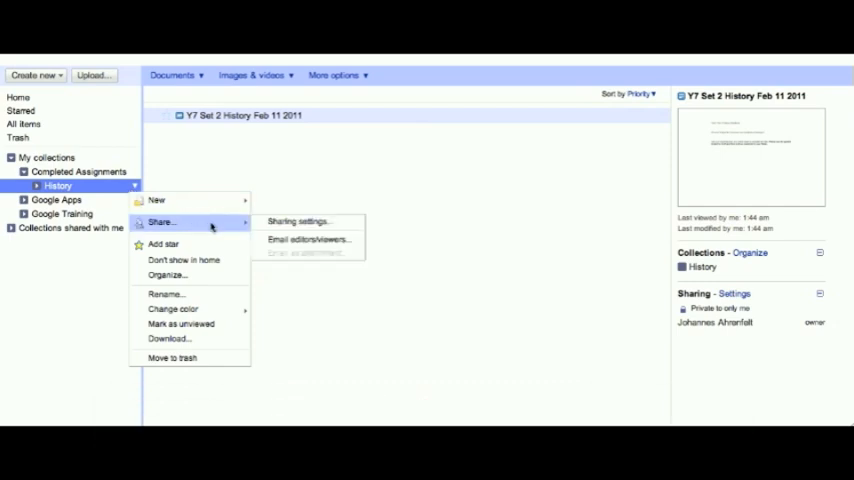
click(298, 221)
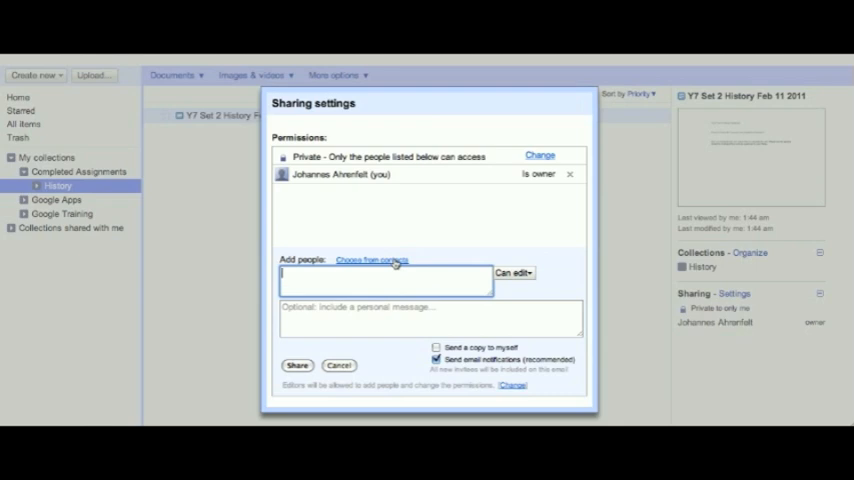
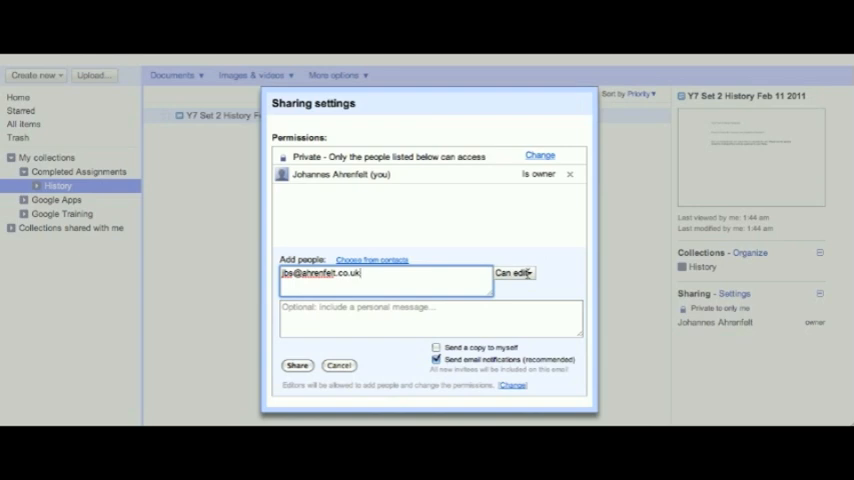
click(297, 365)
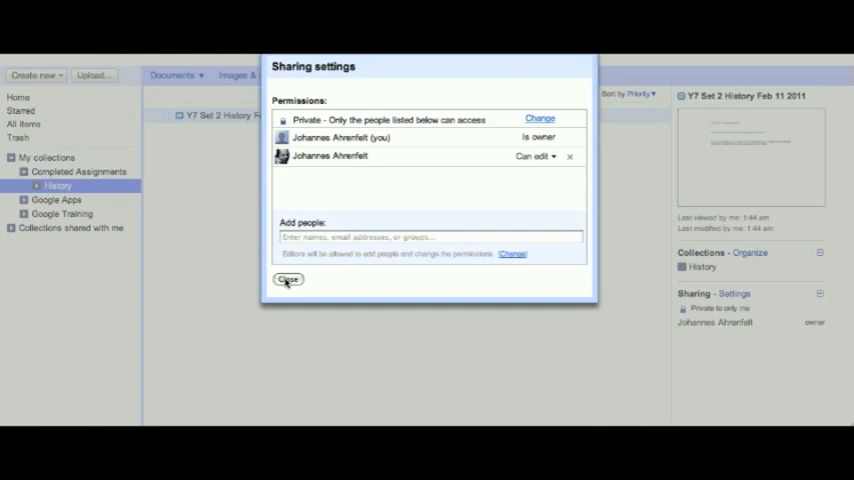
click(288, 279)
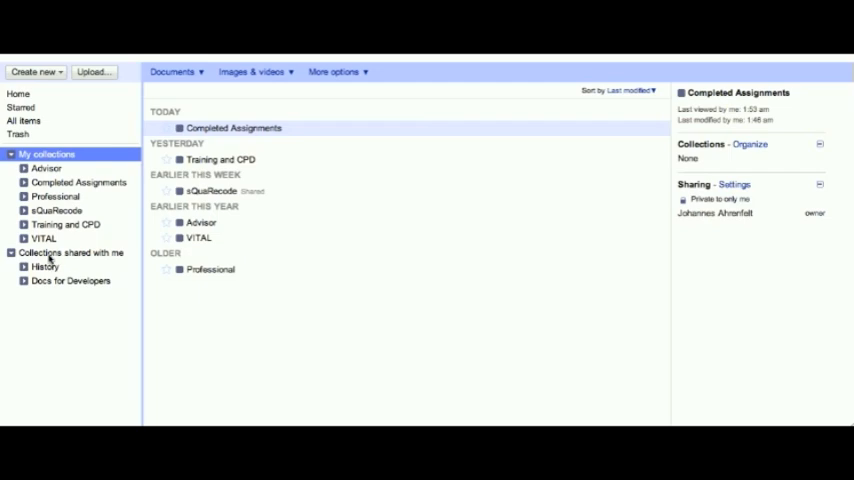
mouse_move(45, 268)
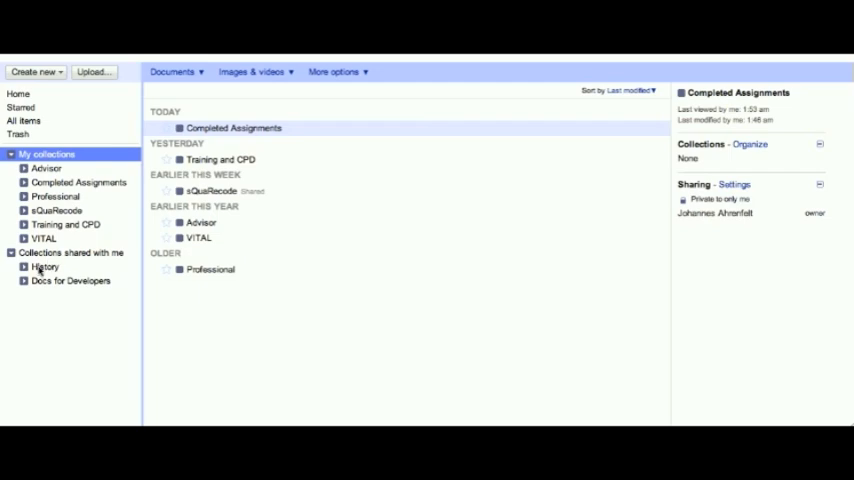
Open History under Collections shared with me to view Y7 Set 2 History Feb 11 2011.
click(44, 267)
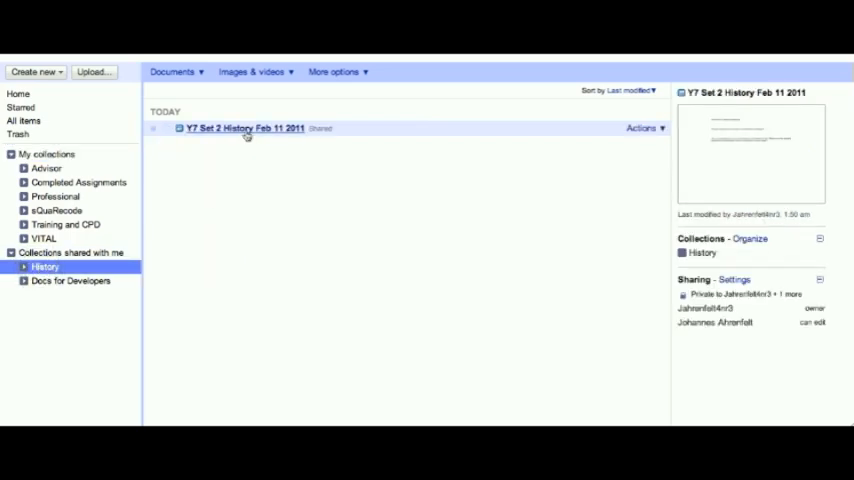
mouse_move(245, 128)
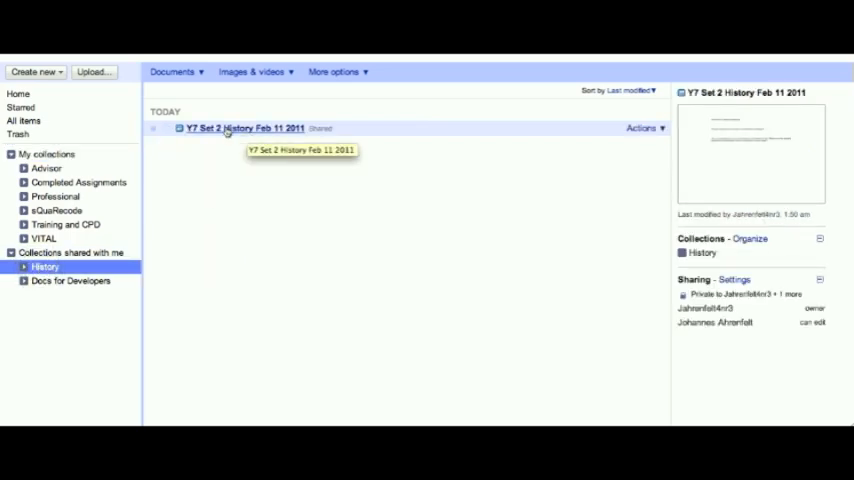
Create a new document named 'Johannes … Y7 Set 2 Final Feb 11 2011'.
click(35, 71)
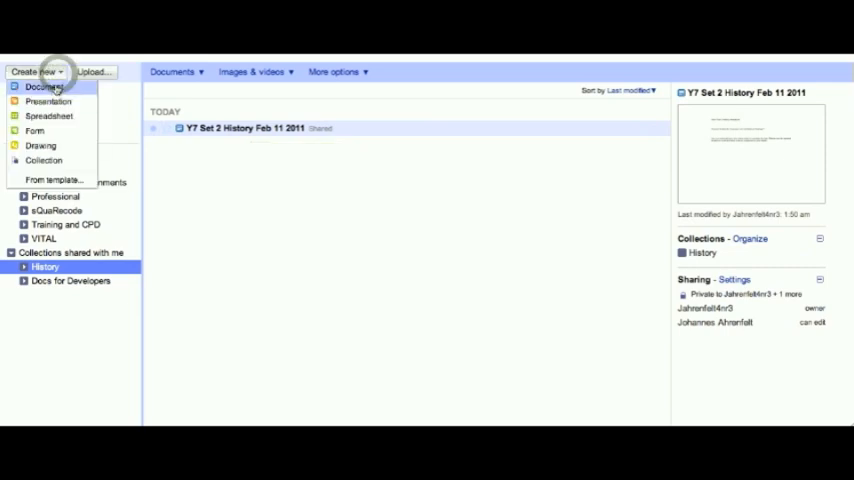
click(44, 87)
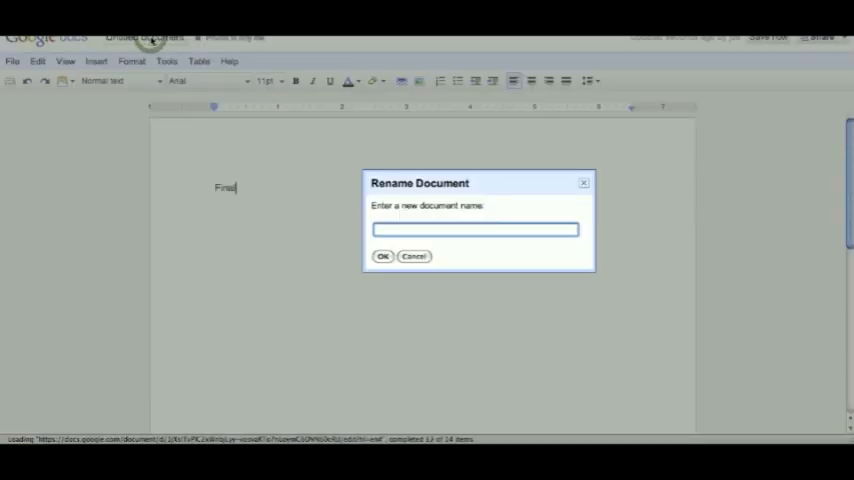
text(Johannes Y7 Set 2)
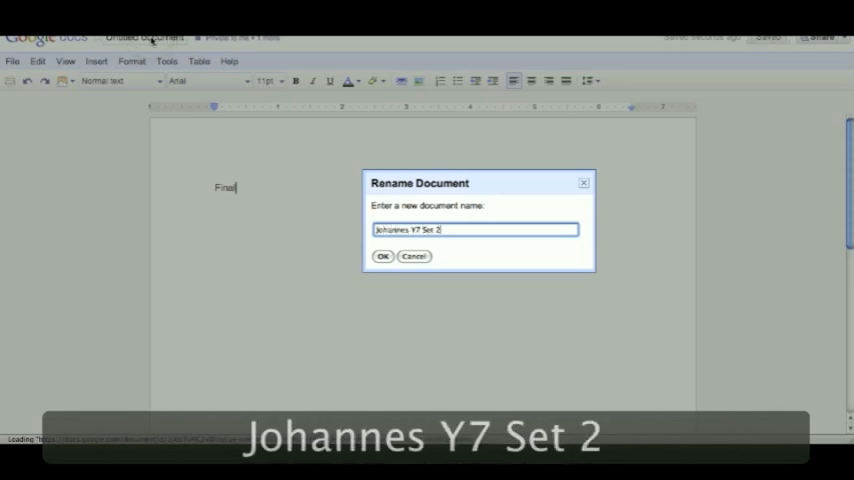
text(Final)
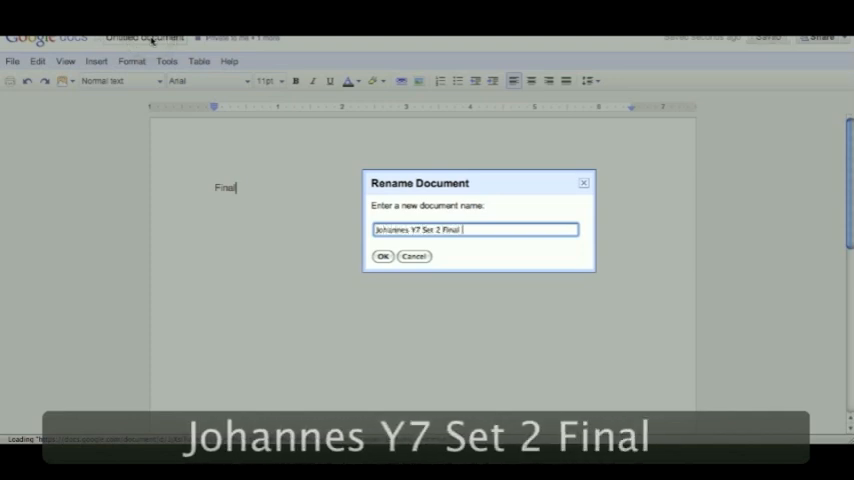
text(Feb 11)
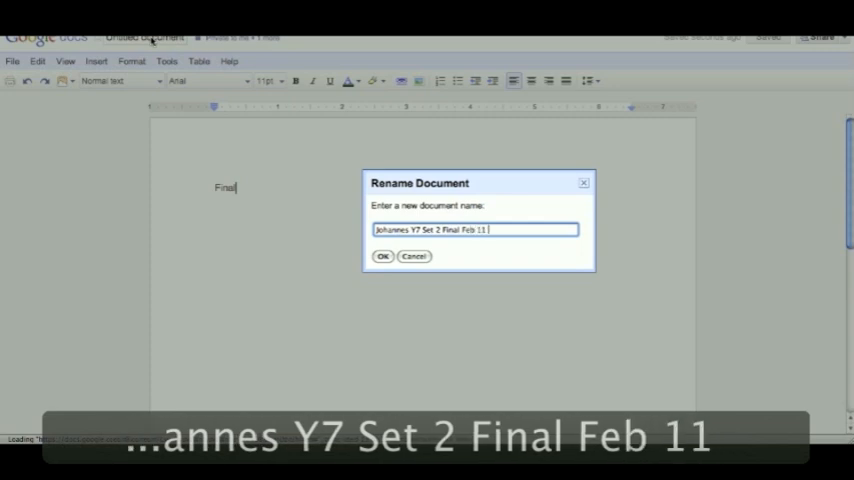
text(2011)
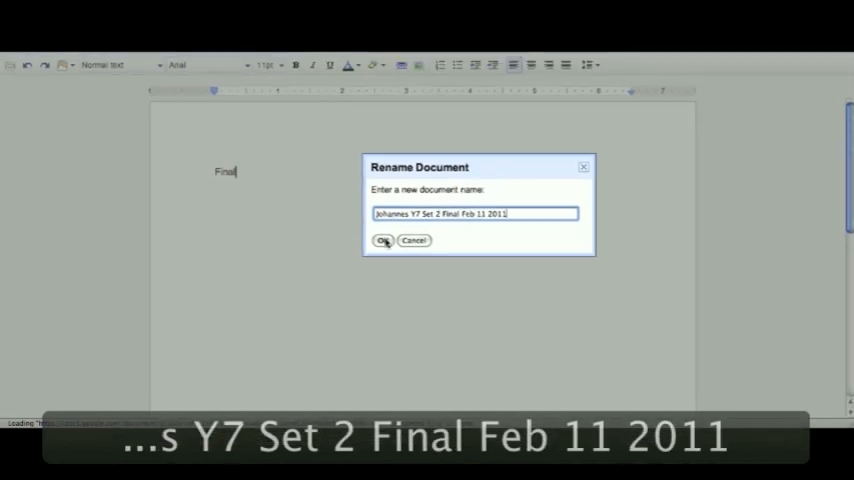
click(382, 240)
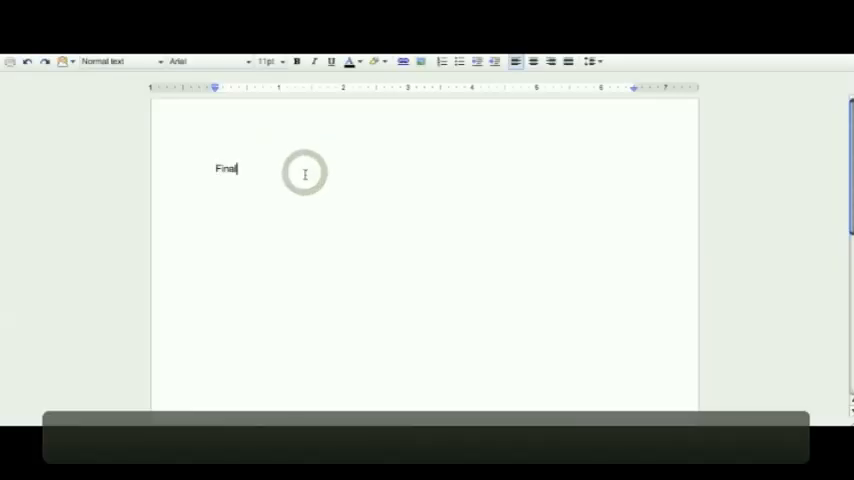
Type Comment:, Target: and Level lines below Final in the new document.
text(Comment:)
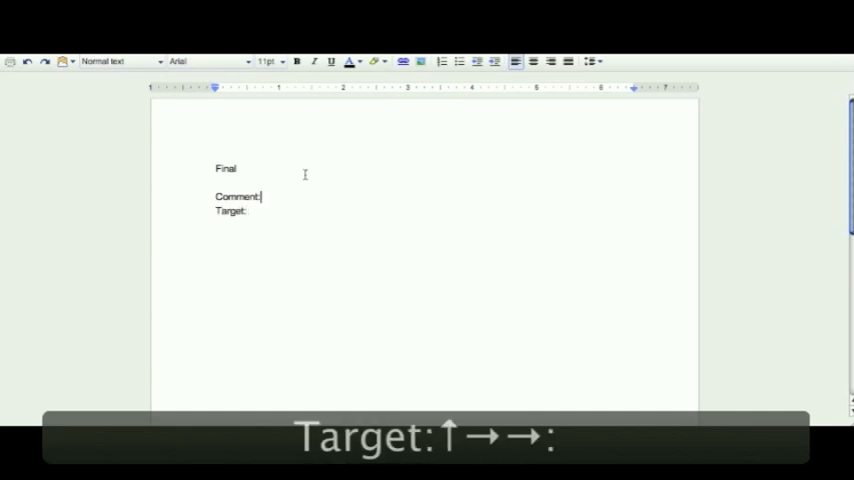
text(Level)
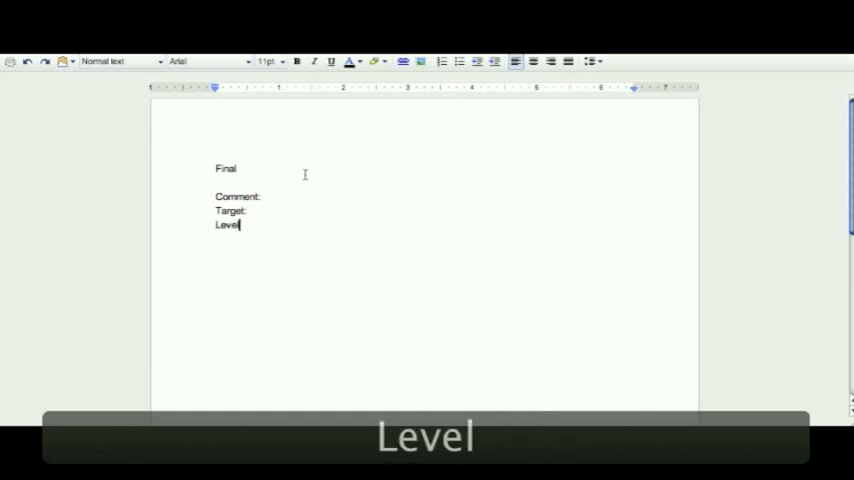